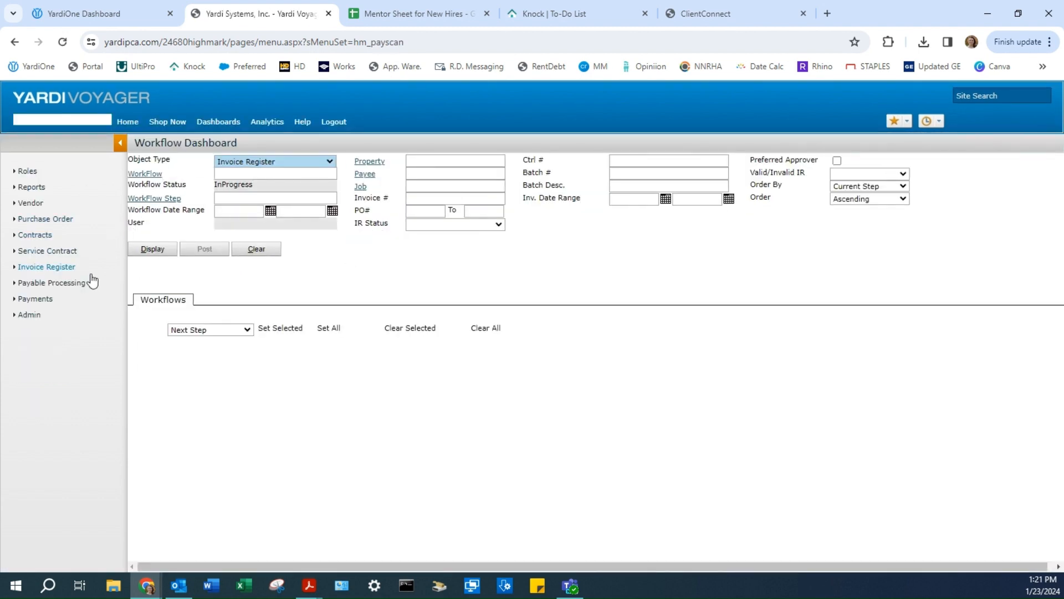
mouse_move(344, 276)
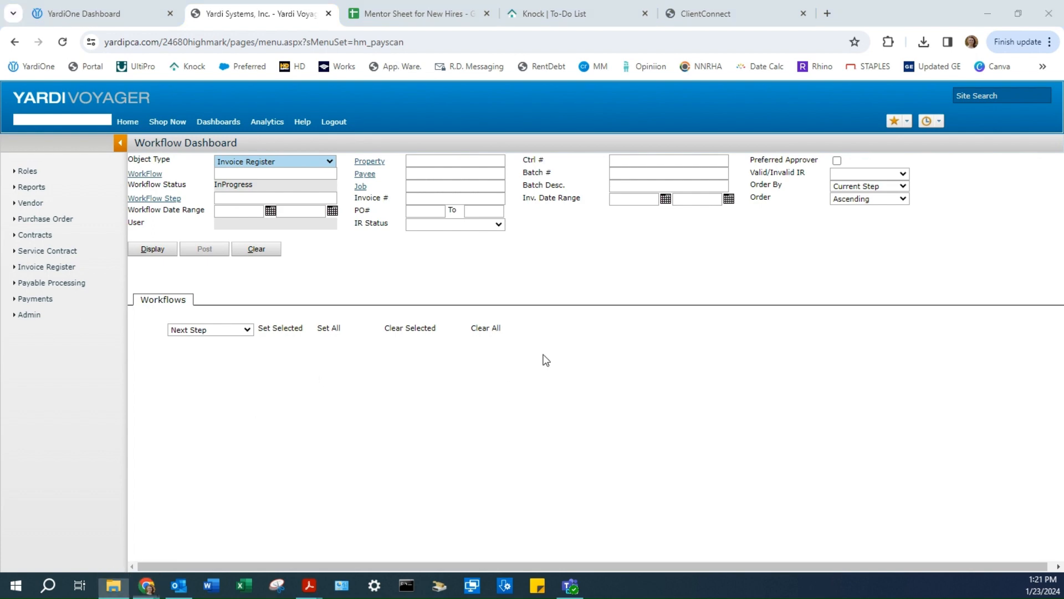
- Bring up File Explorer at My Documents over the Yardi dashboard
left_click(108, 585)
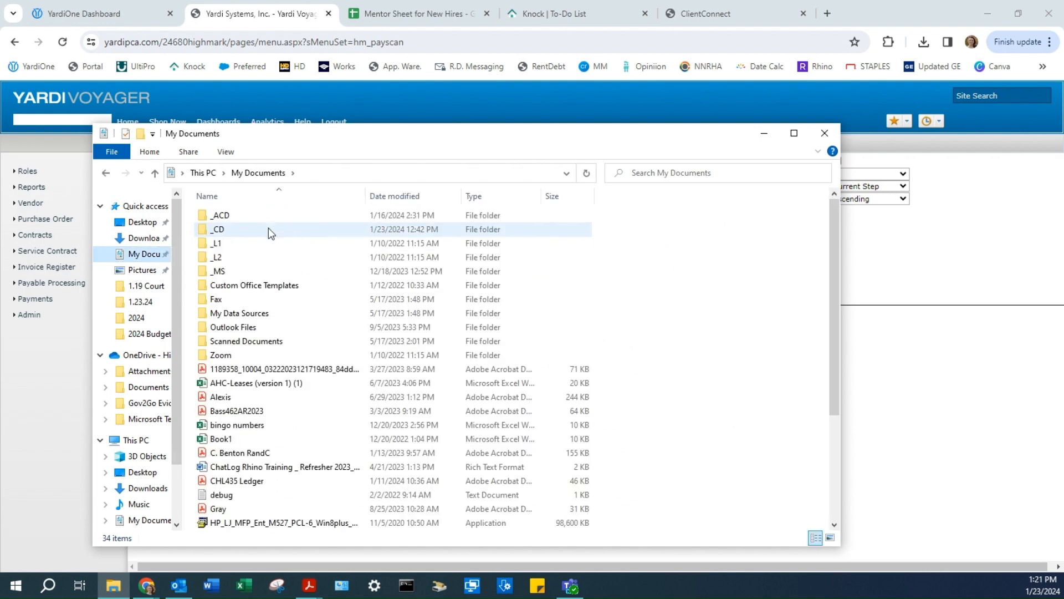
- Browse _CD > Invoices > 2024 > 2.2024 > 1.23.24 to locate the invoice PDFs
double_click(213, 228)
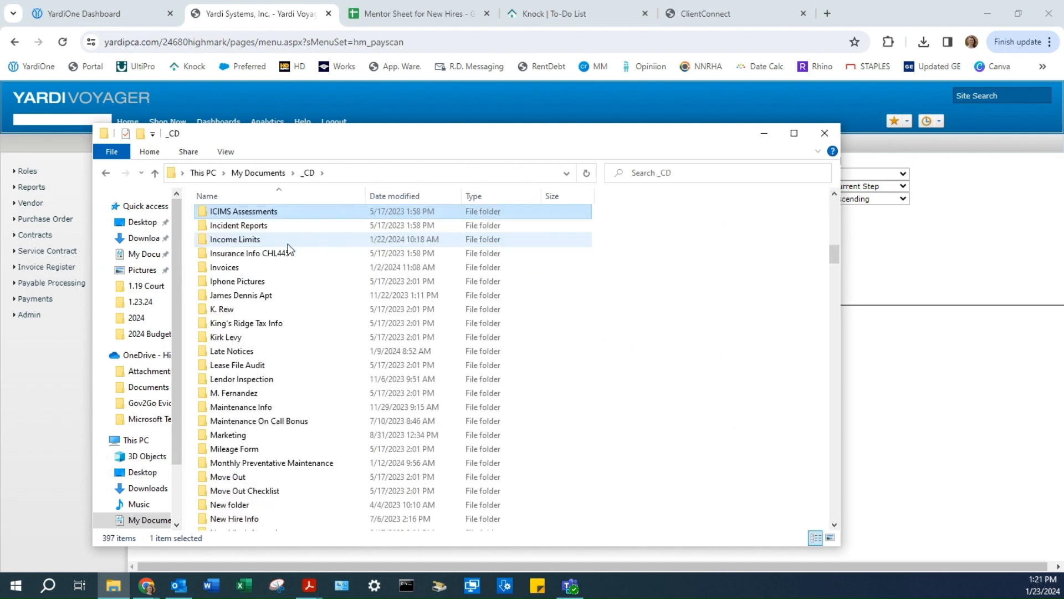
double_click(209, 267)
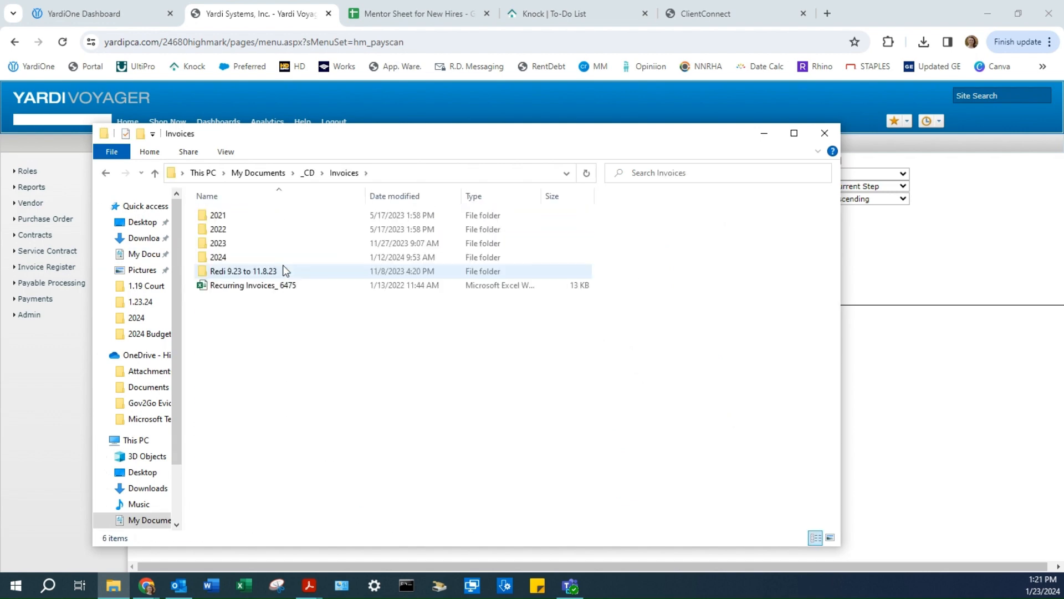
double_click(218, 257)
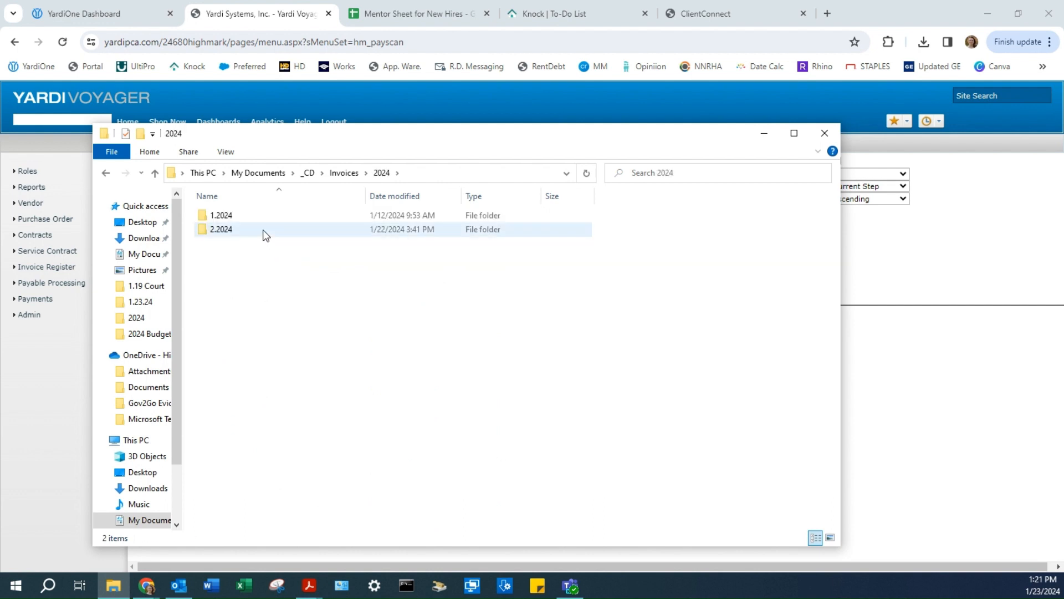
double_click(221, 228)
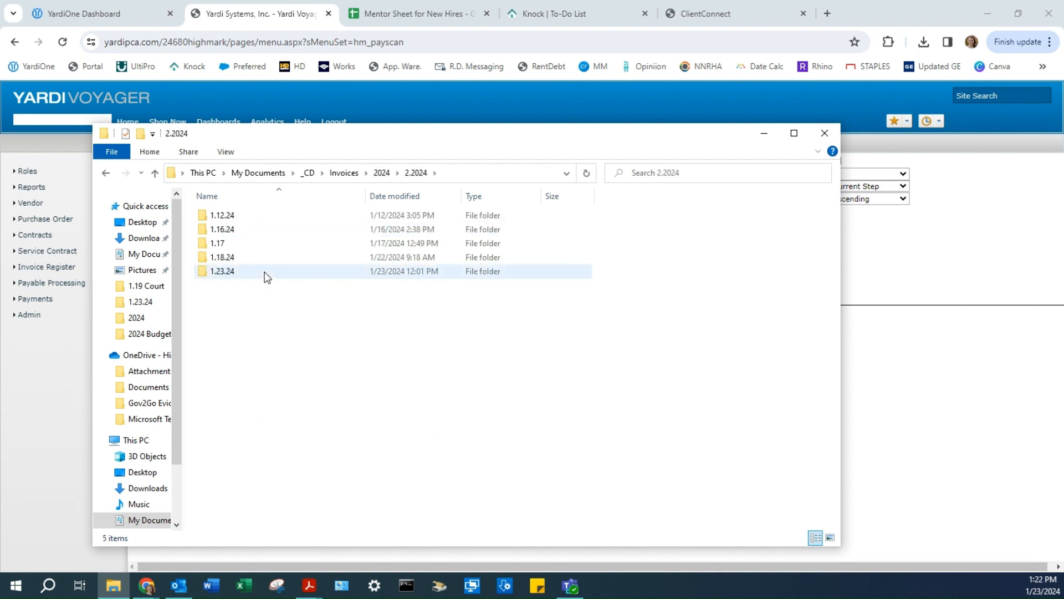
double_click(221, 271)
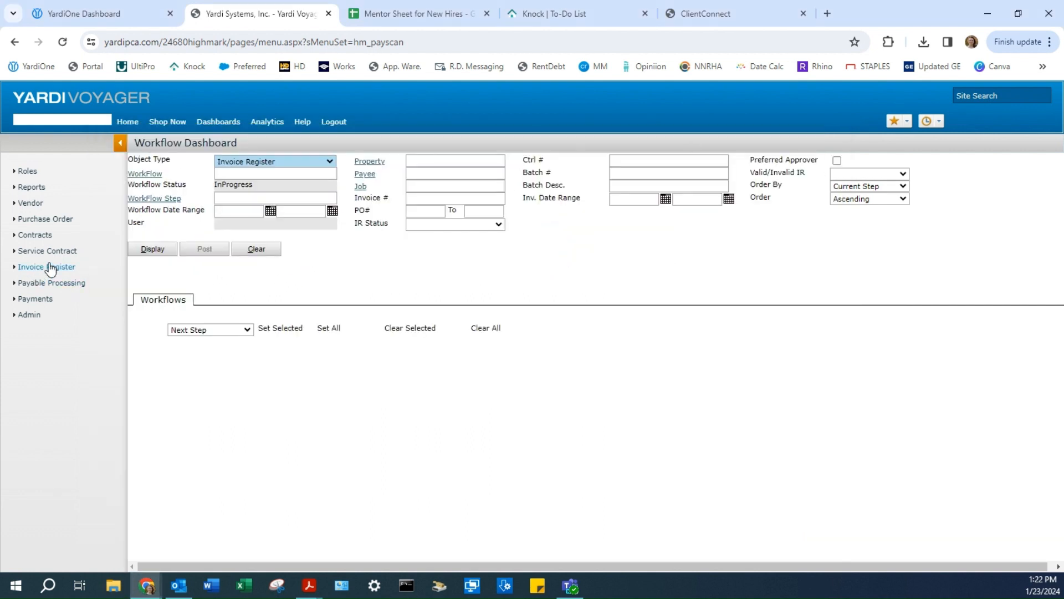
- Go to the PayScan batch scanning page from Payable Processing
left_click(46, 266)
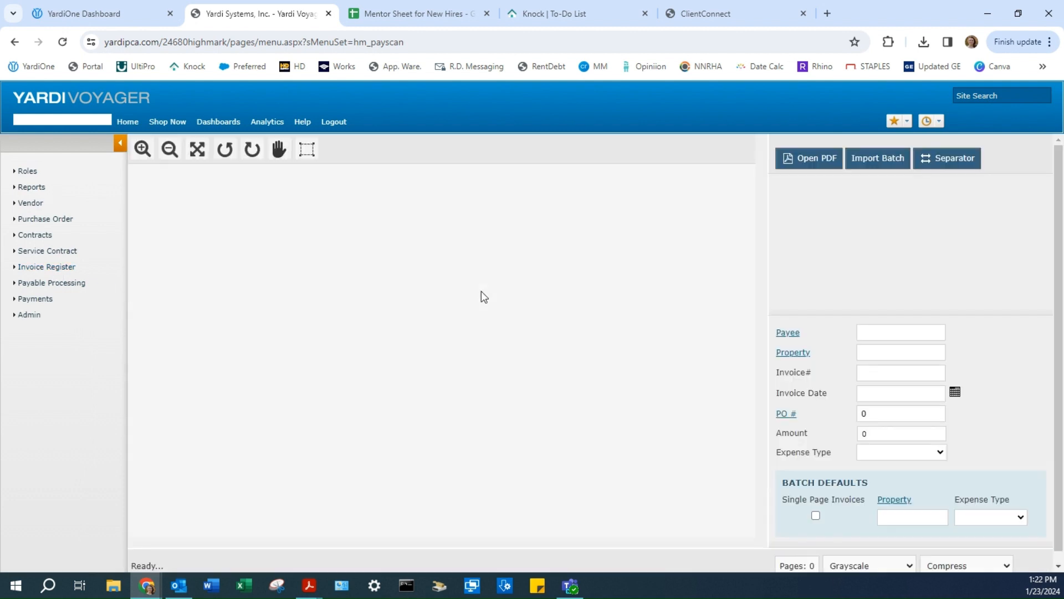
mouse_move(497, 295)
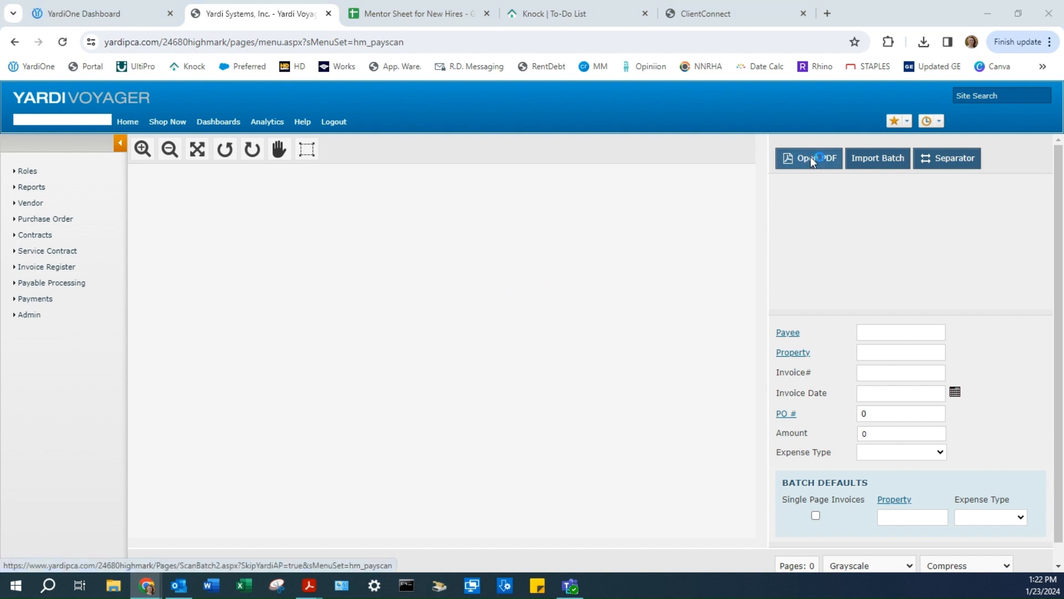
- Load the four invoice PDFs from the 1.23.24 folder into the scan batch
left_click(811, 159)
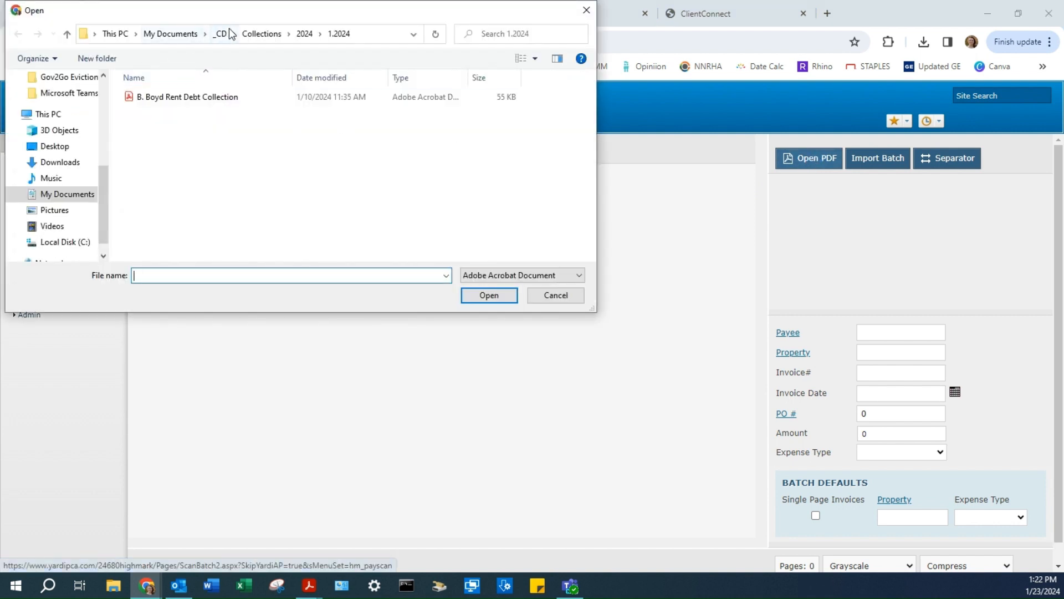
left_click(217, 33)
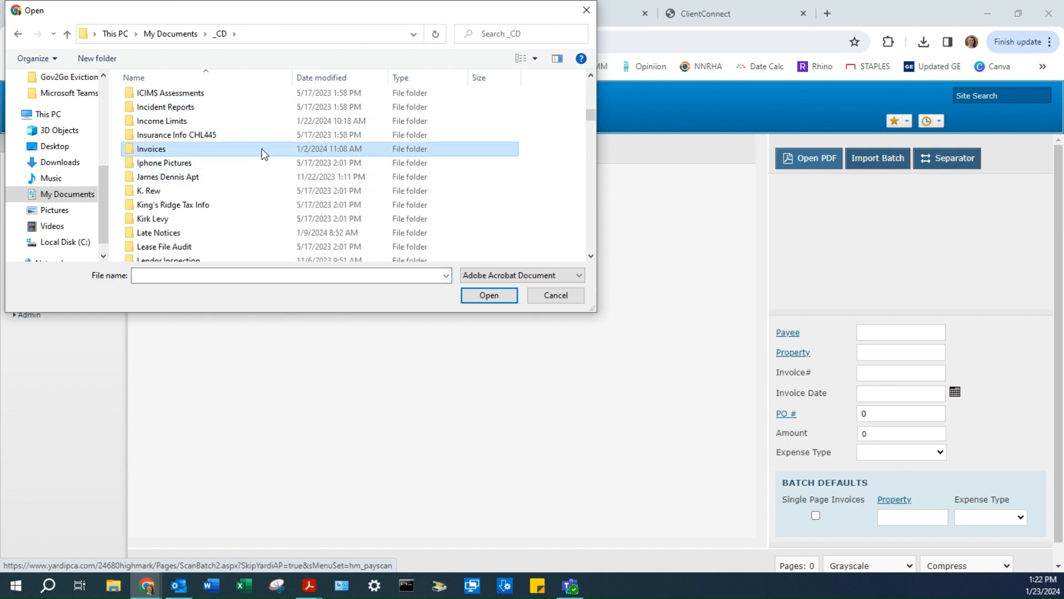
double_click(151, 149)
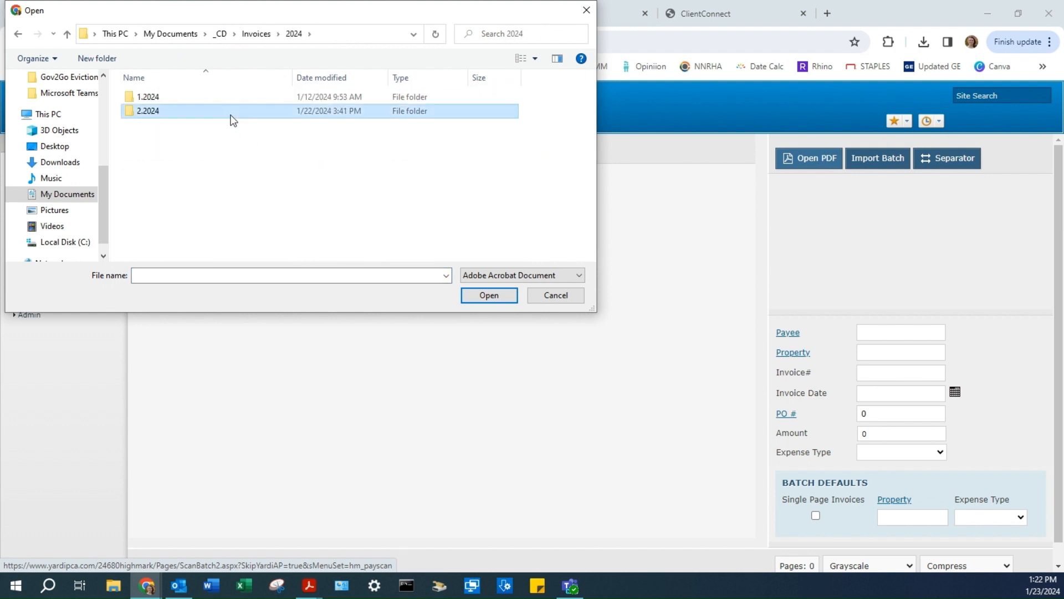
double_click(147, 111)
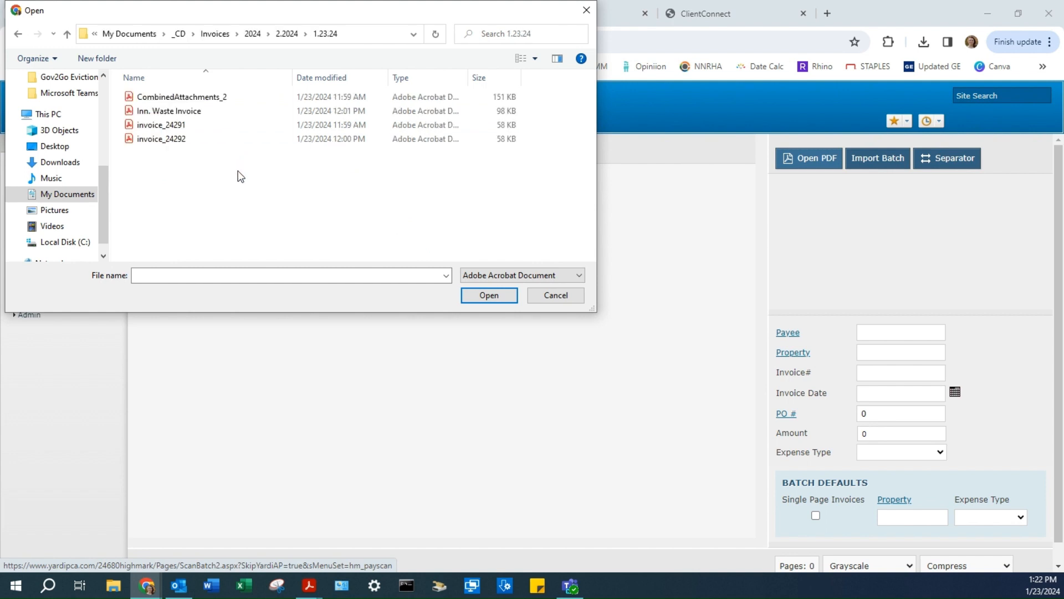
left_click(180, 96)
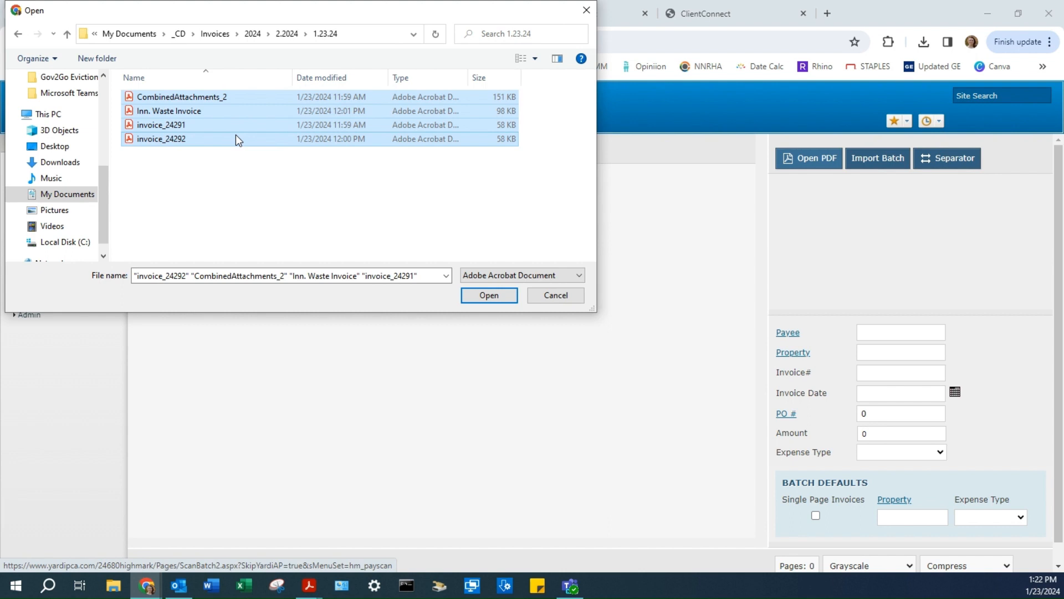
left_click(489, 295)
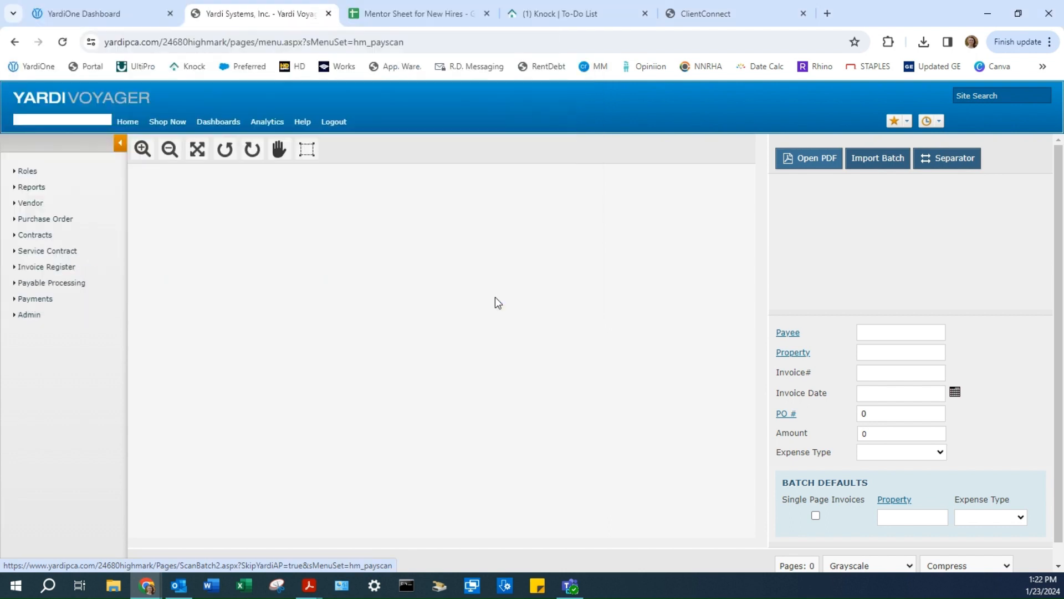
- Import the loaded PDFs as a batch and display invoice #24291 (1_1_Front)
left_click(878, 158)
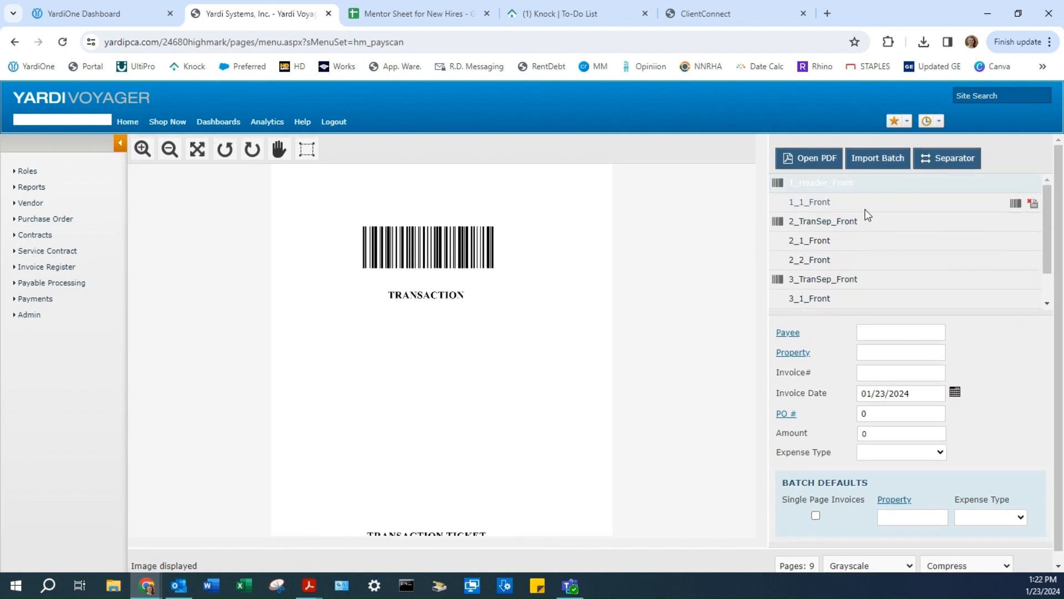
left_click(809, 202)
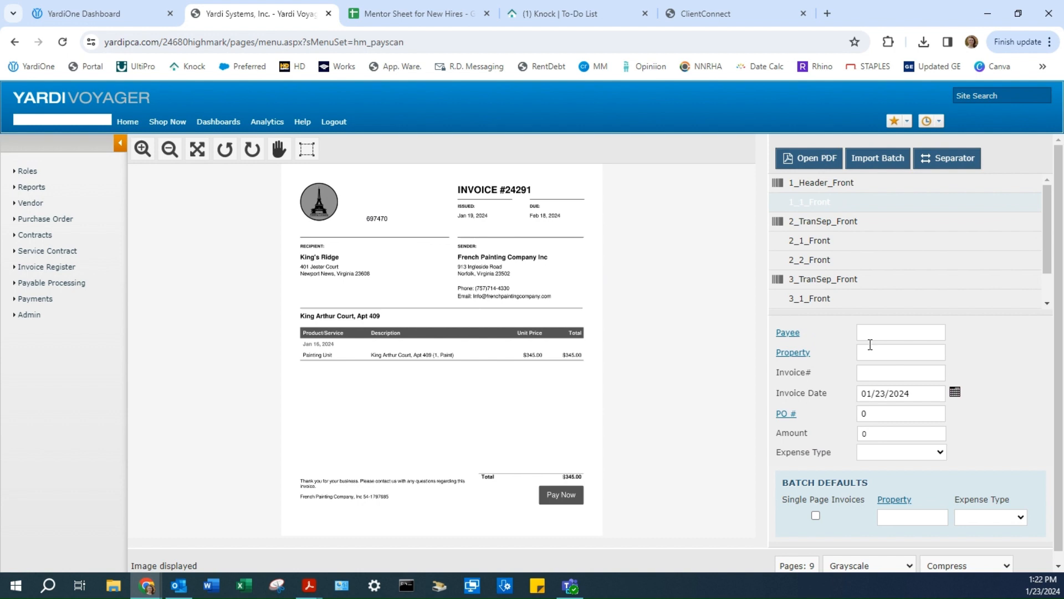
mouse_move(470, 202)
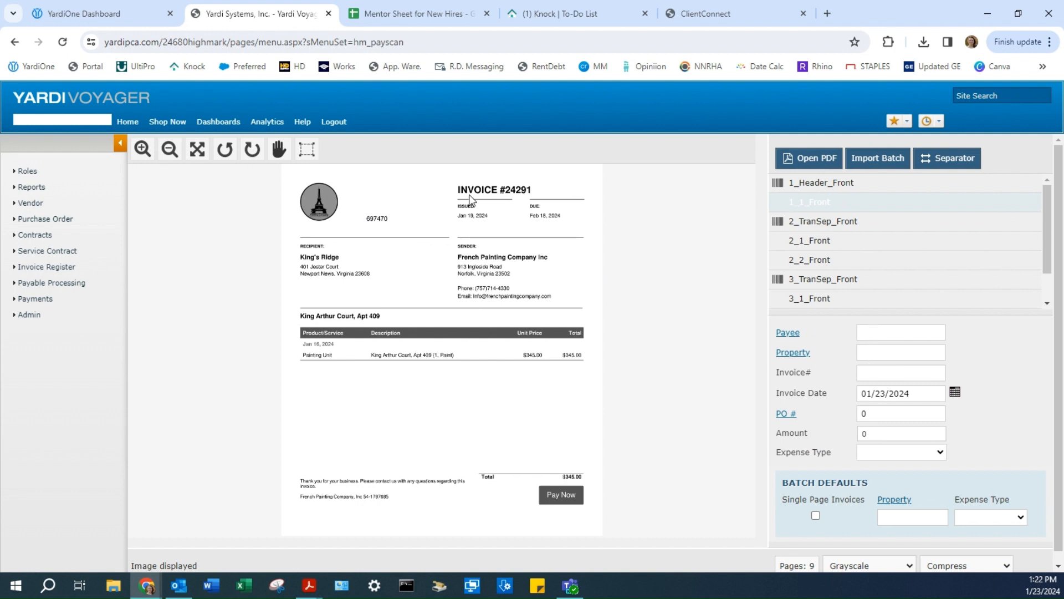
- Enter invoice 24291 for property 6475: date 1/19, PO 697470, amount 345, and submit
left_click(900, 353)
type("6475")
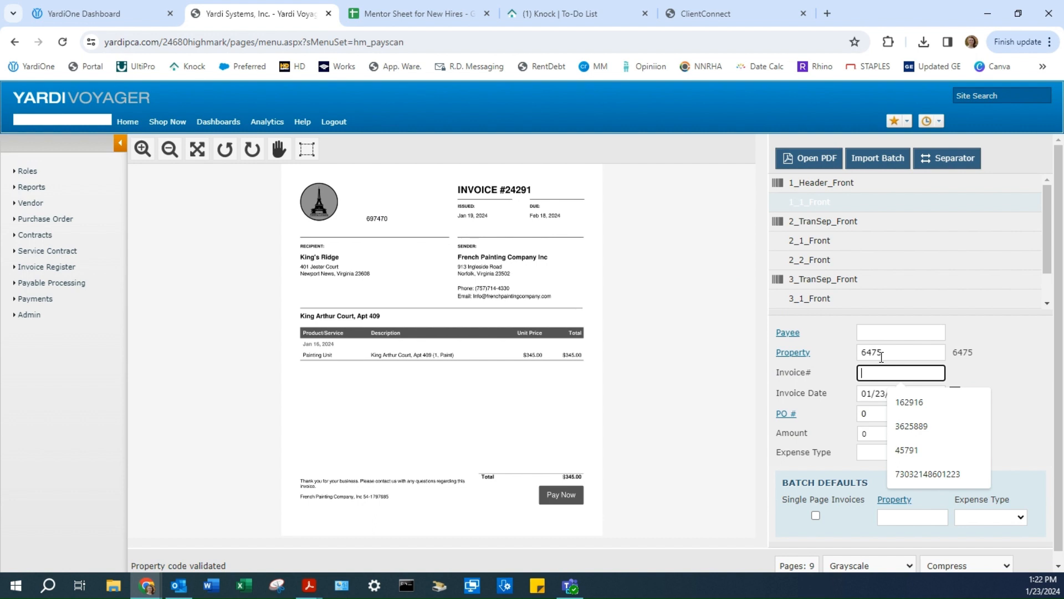
type("24291")
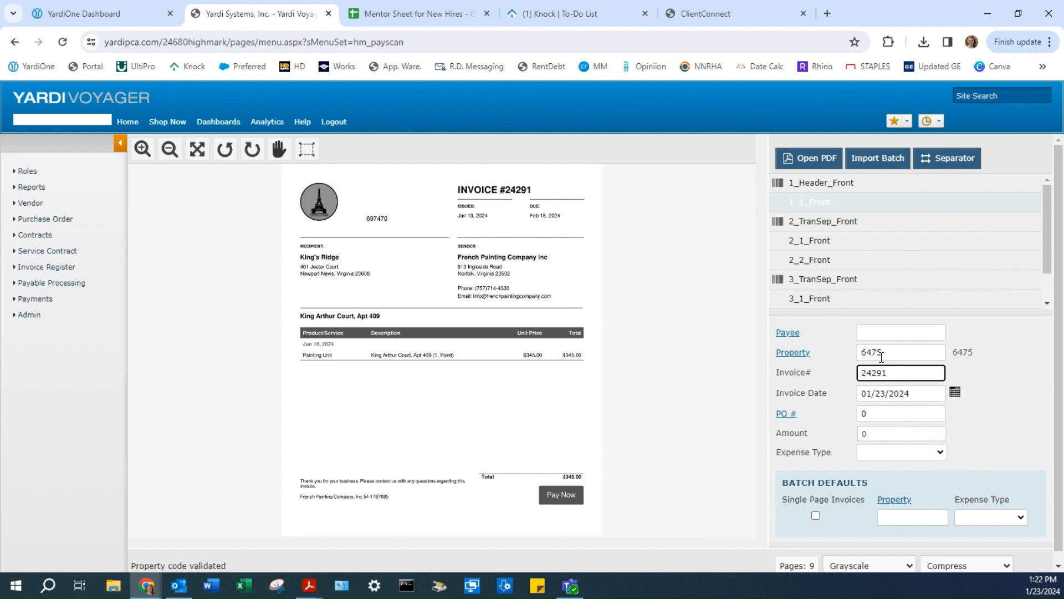
type("1/19")
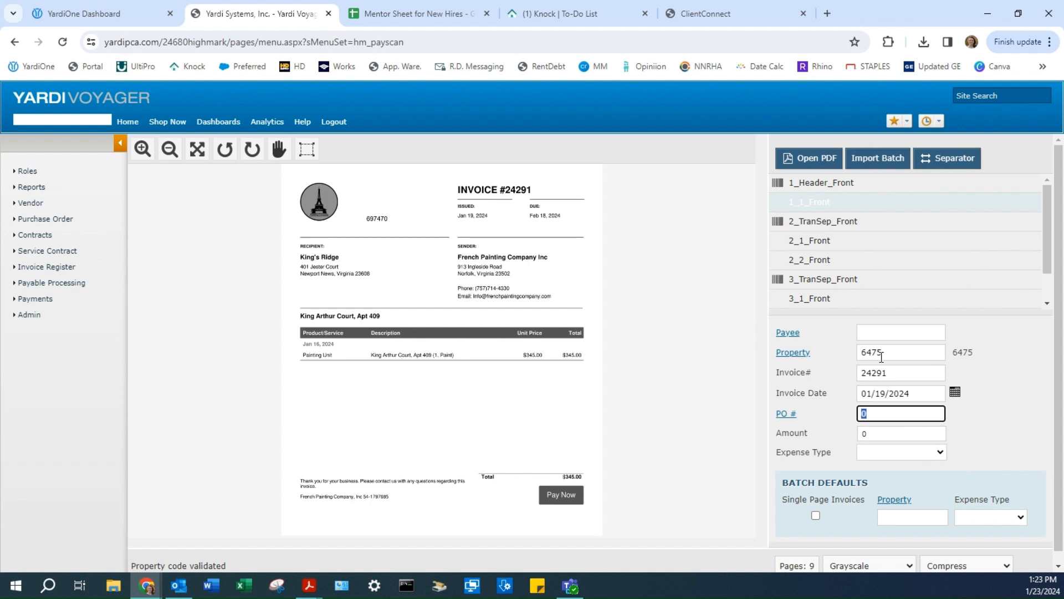
type("697470")
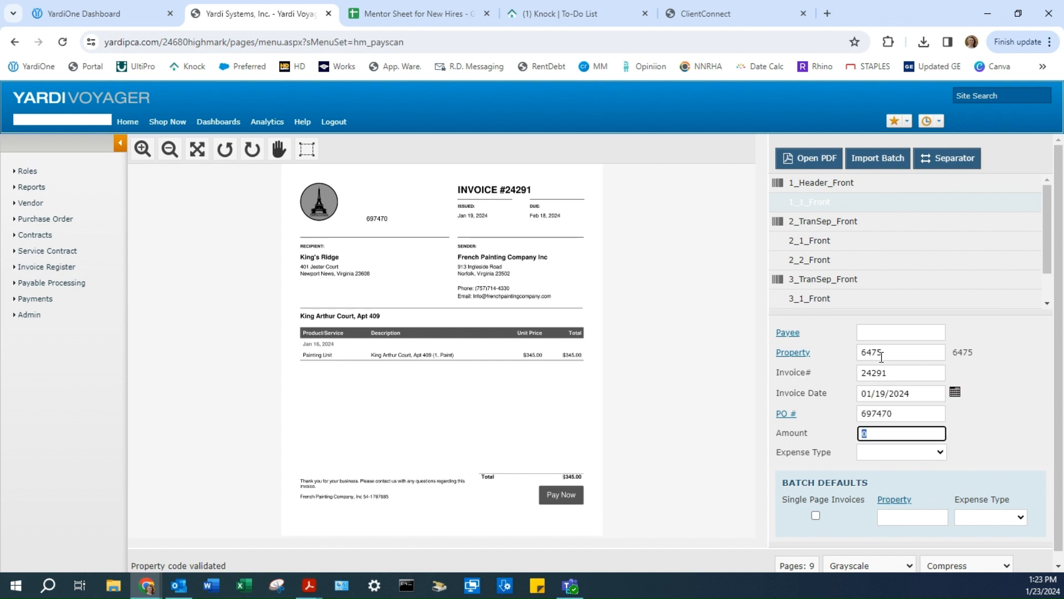
type("345")
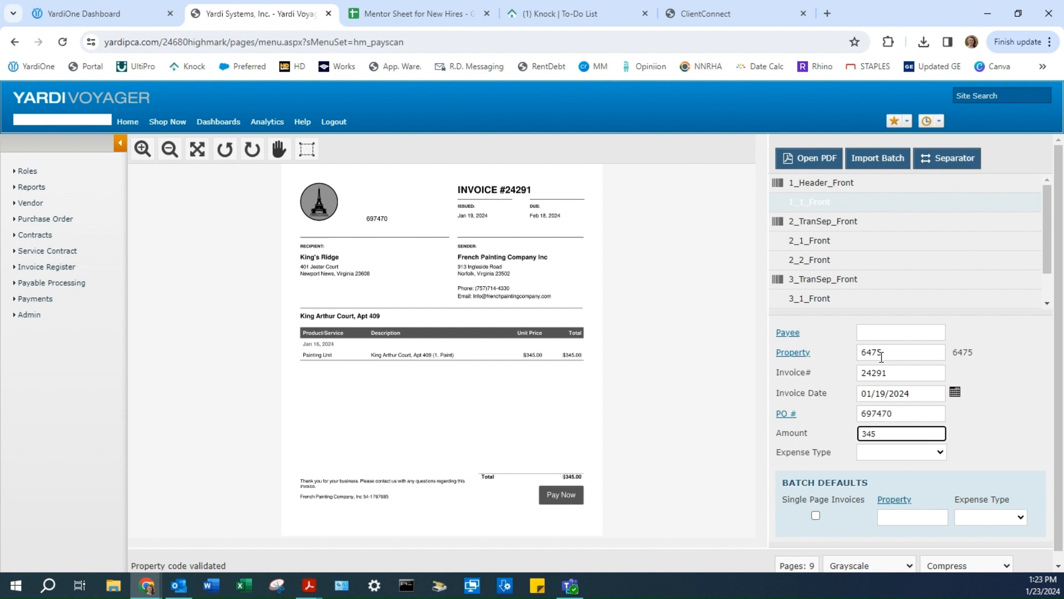
left_click(809, 241)
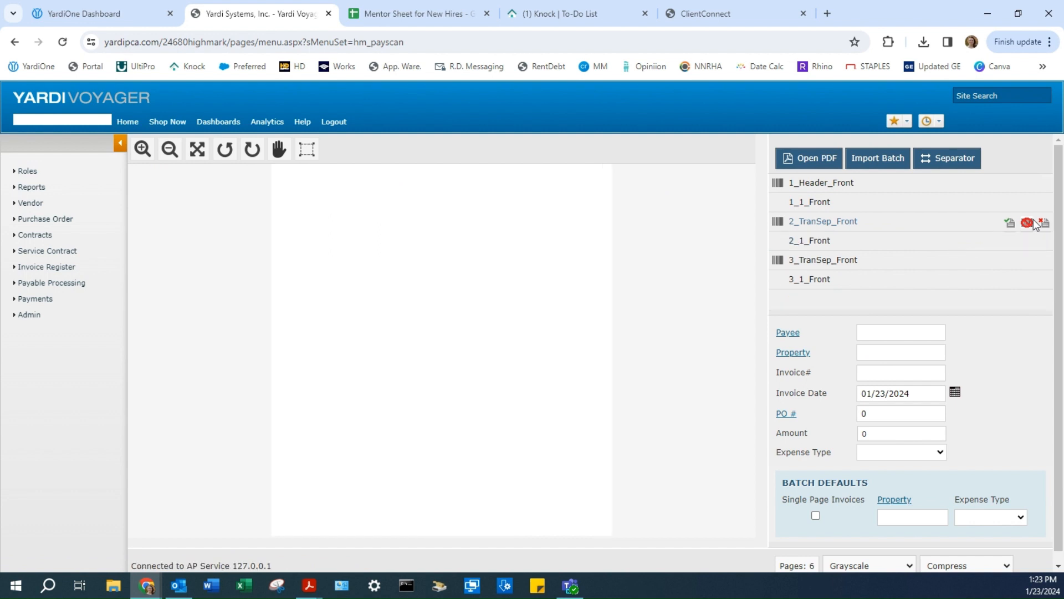
- Import the keyed invoice as new batch 810732 and dismiss the notice
left_click(1042, 221)
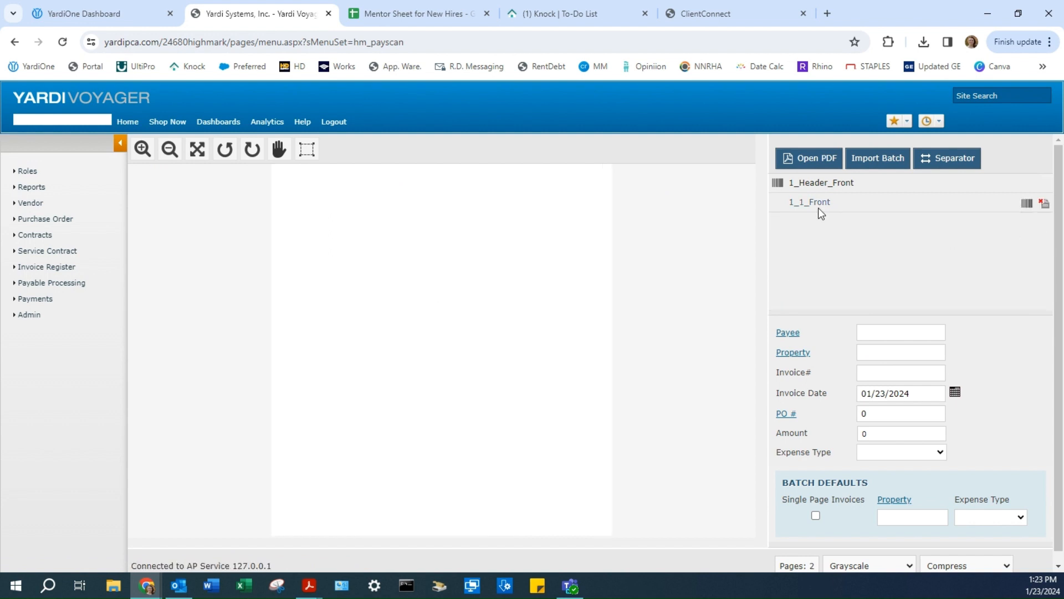
left_click(809, 201)
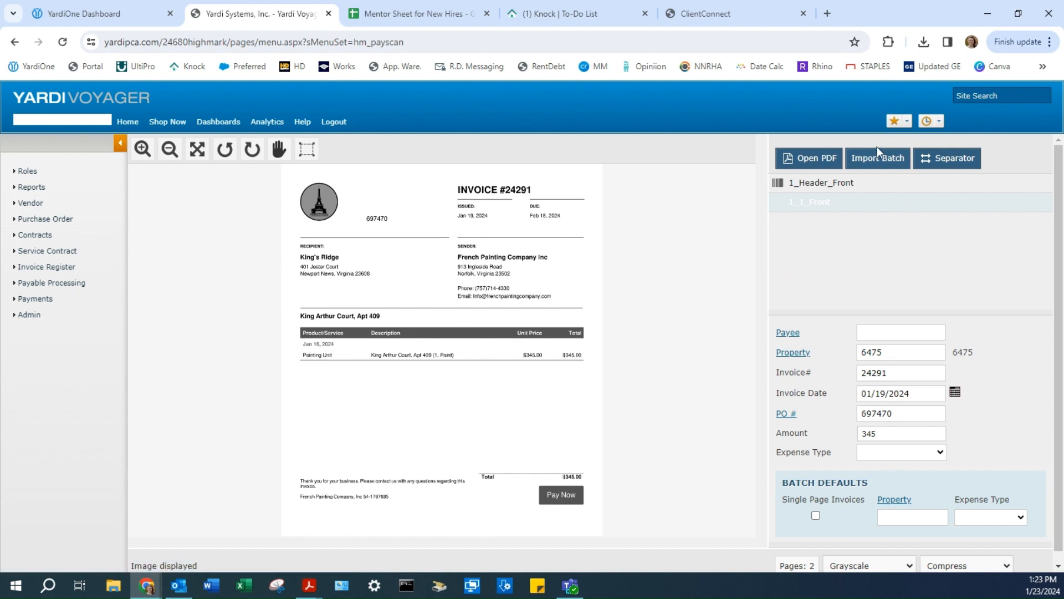
mouse_move(878, 160)
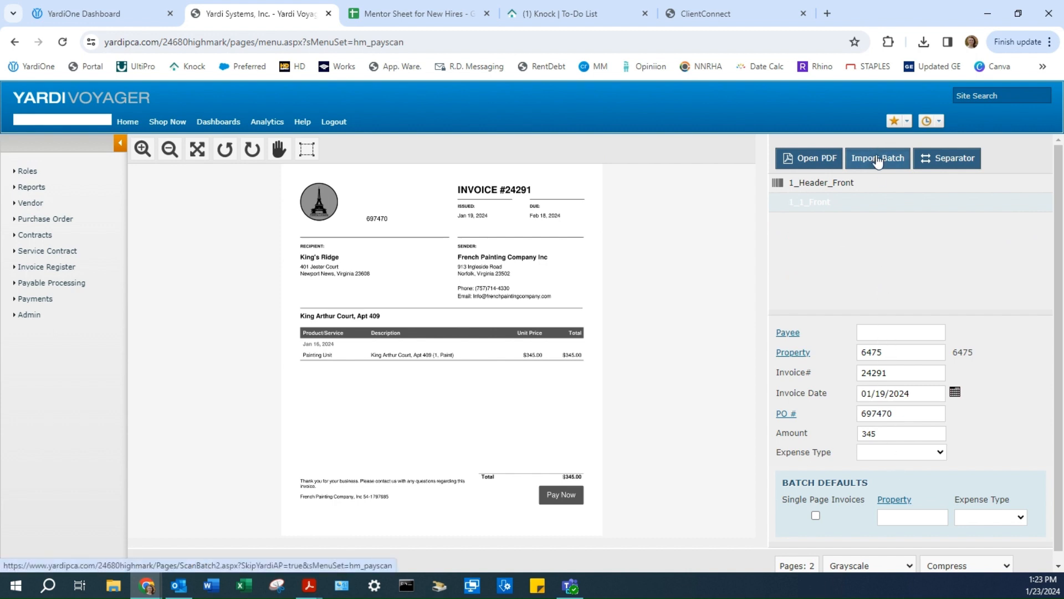
left_click(877, 157)
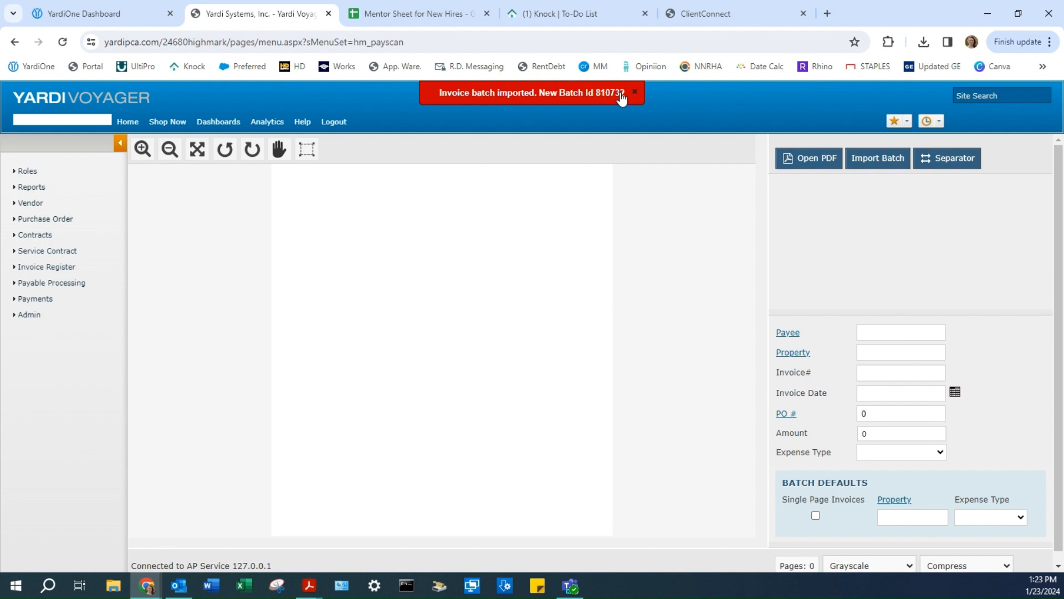
left_click(46, 266)
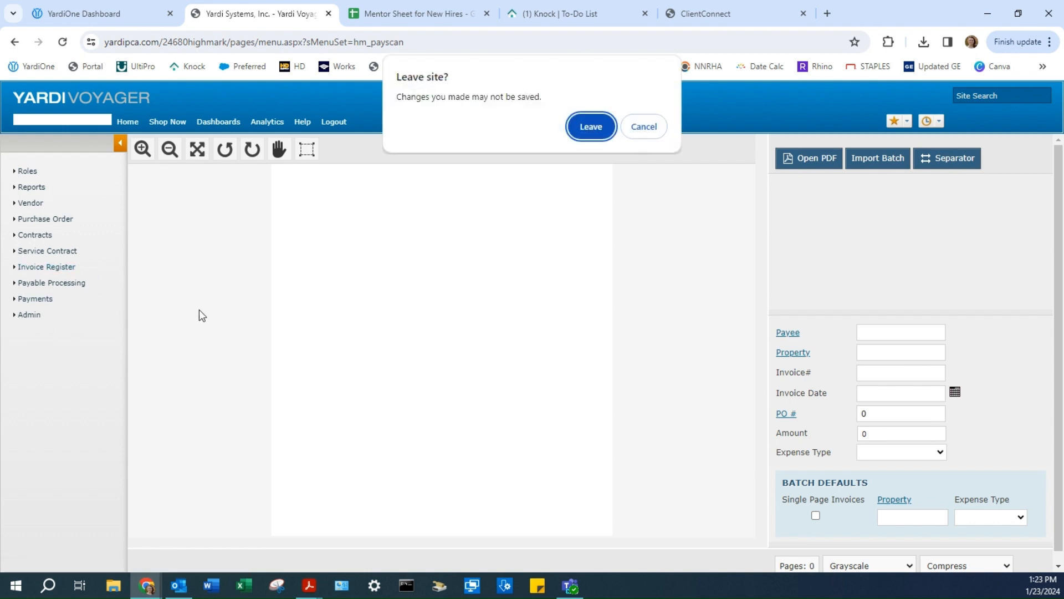
- List open batches in the Invoice Register, showing invoice 24291 in batch 810732 as Keyed-Matched
left_click(590, 126)
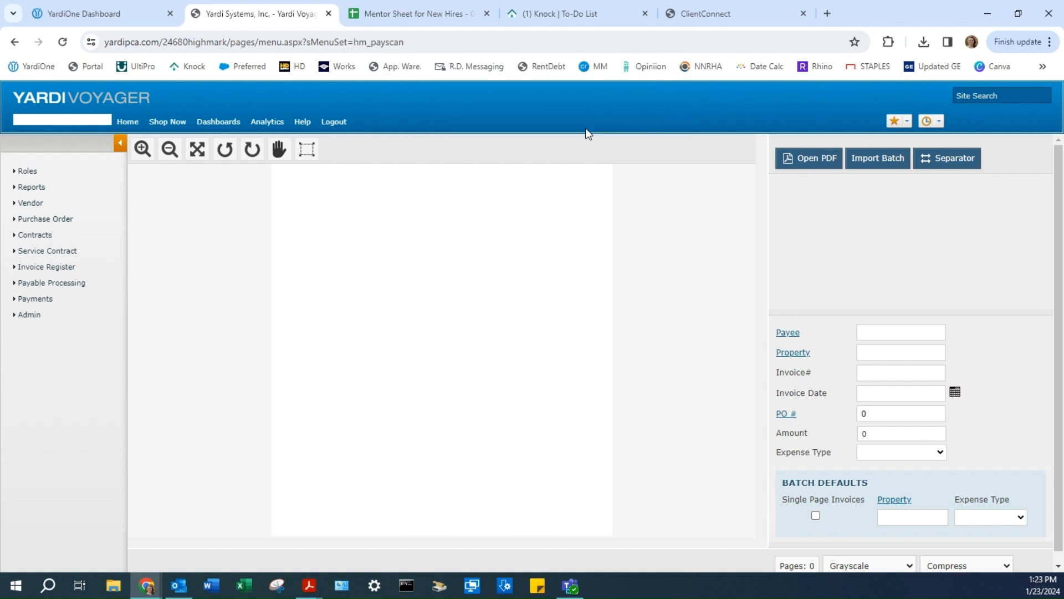
left_click(47, 266)
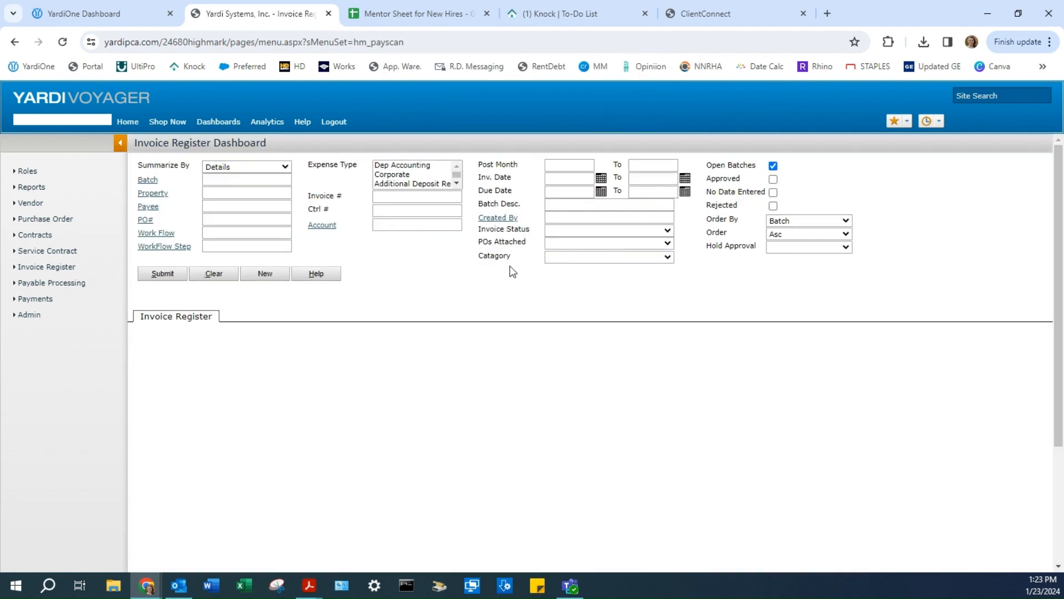
mouse_move(436, 259)
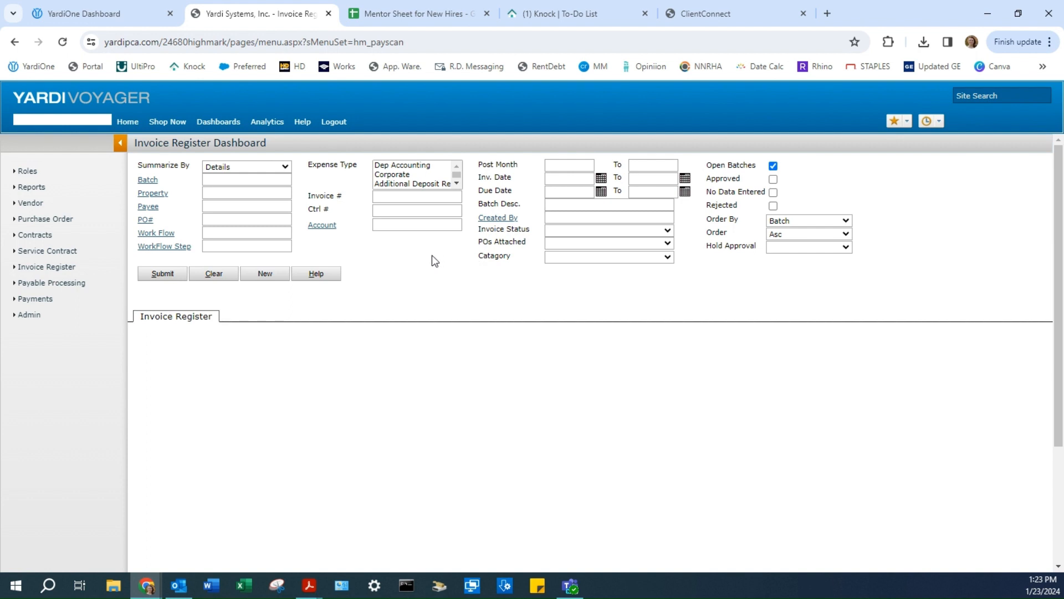
mouse_move(186, 273)
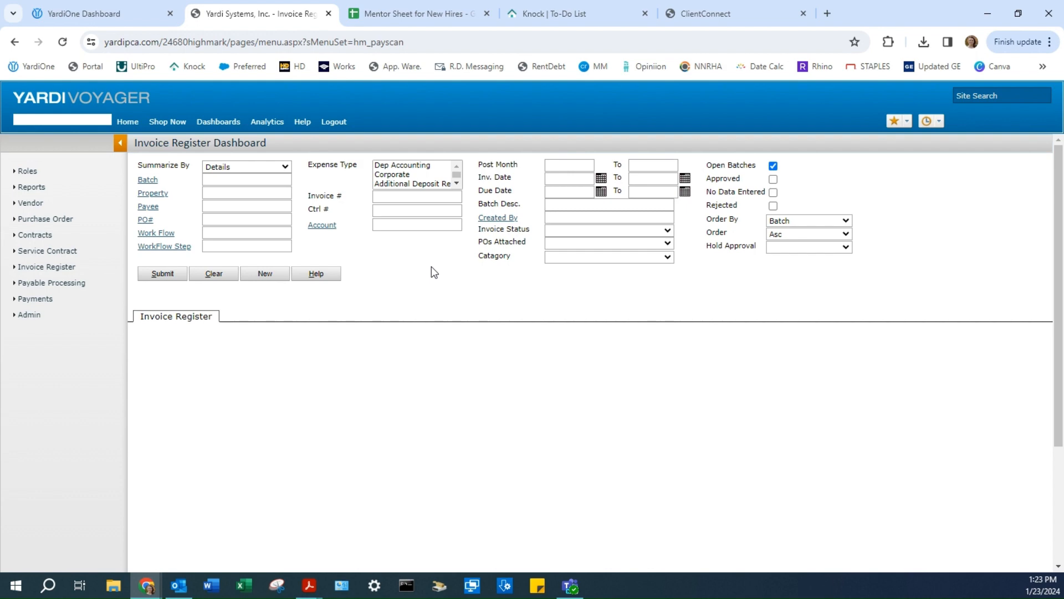
left_click(162, 273)
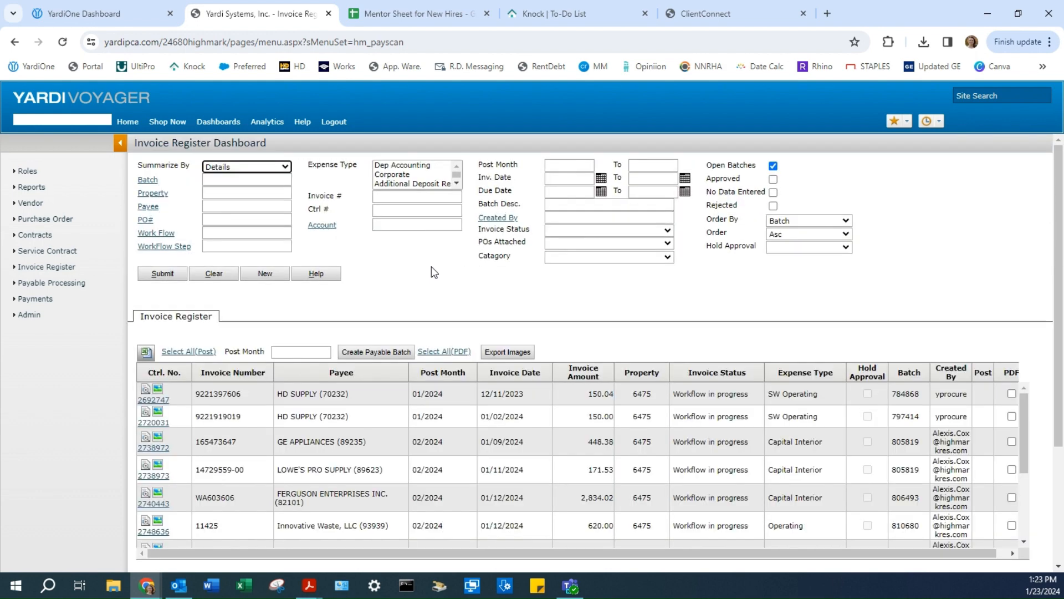
left_click(121, 142)
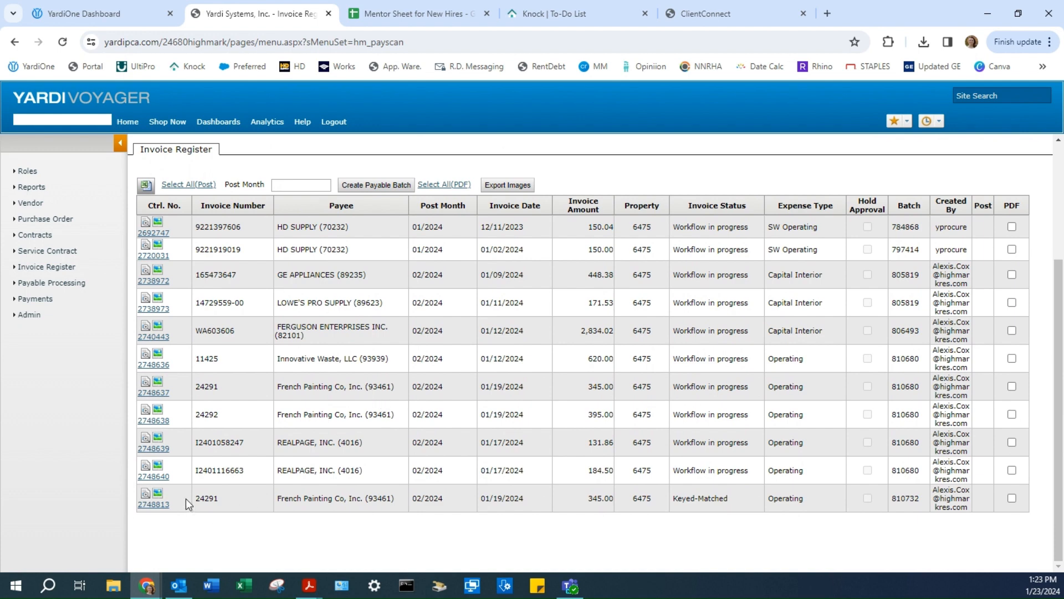
mouse_move(992, 518)
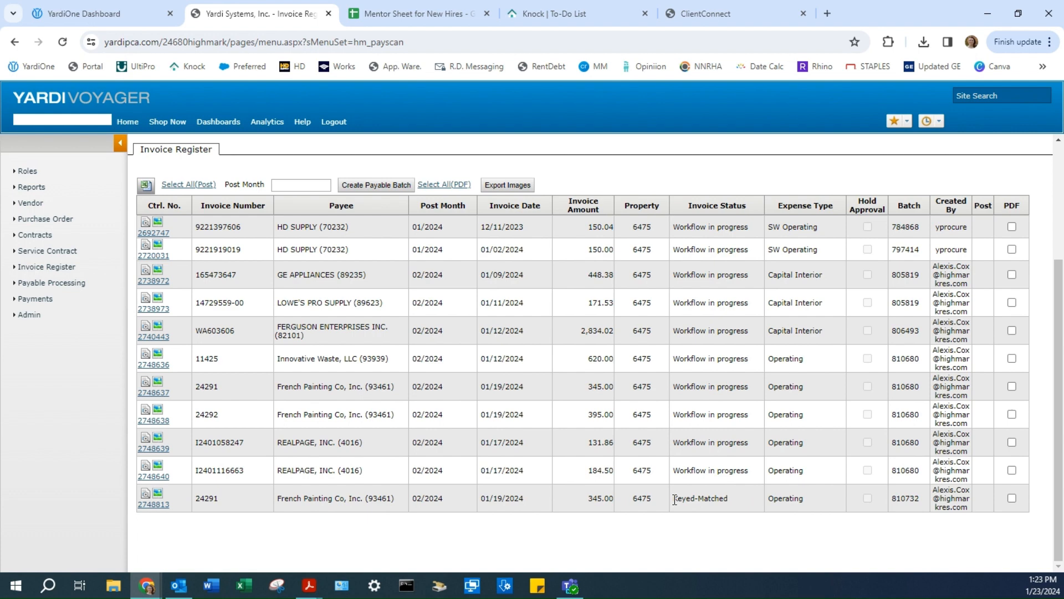
- Open control 2748813's record maximized beside the scanned image of invoice 24291
double_click(699, 499)
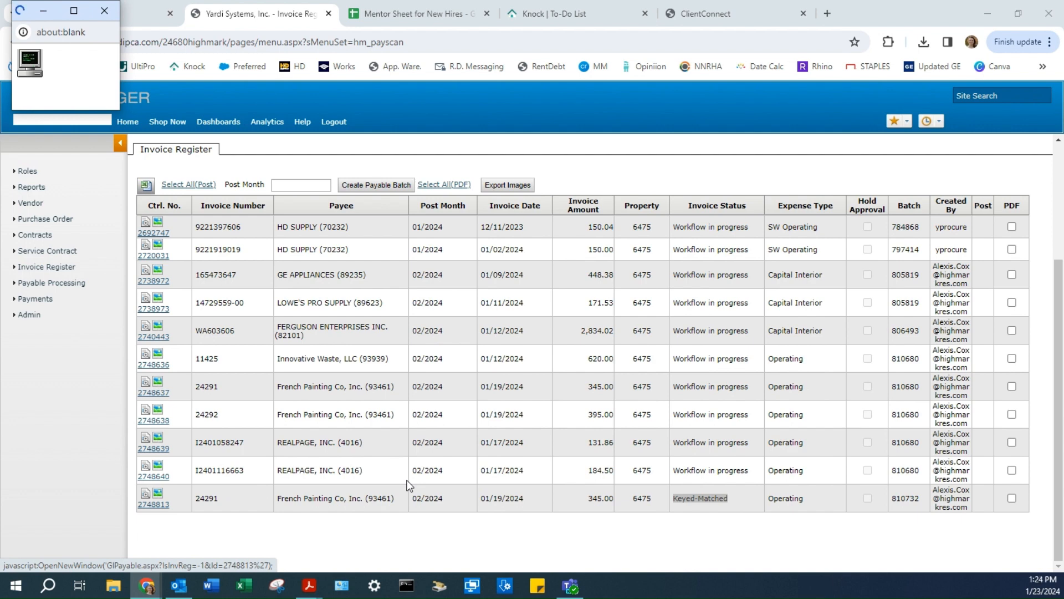
mouse_move(70, 487)
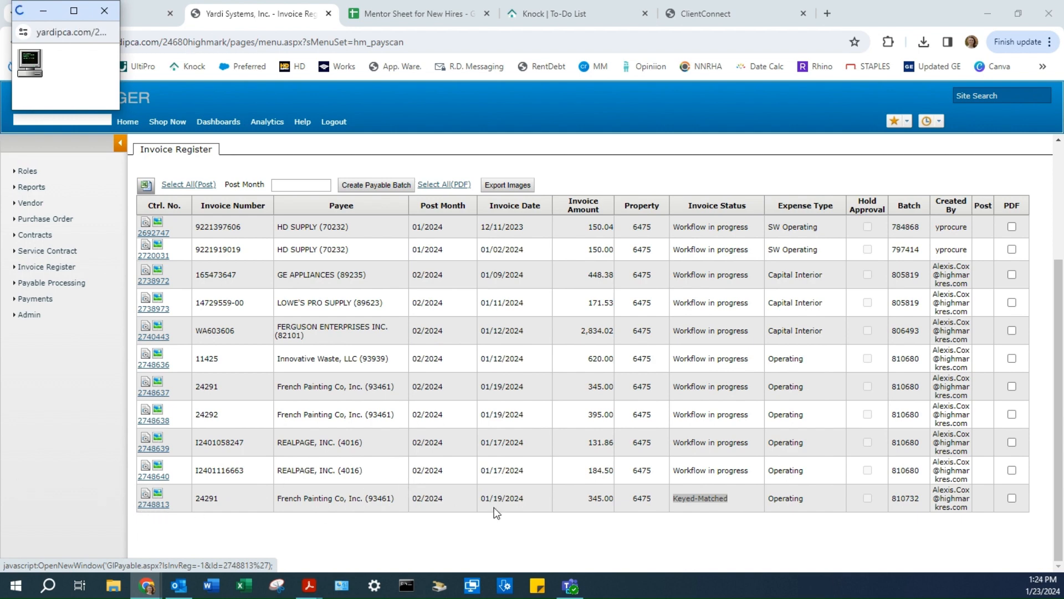
left_click(153, 504)
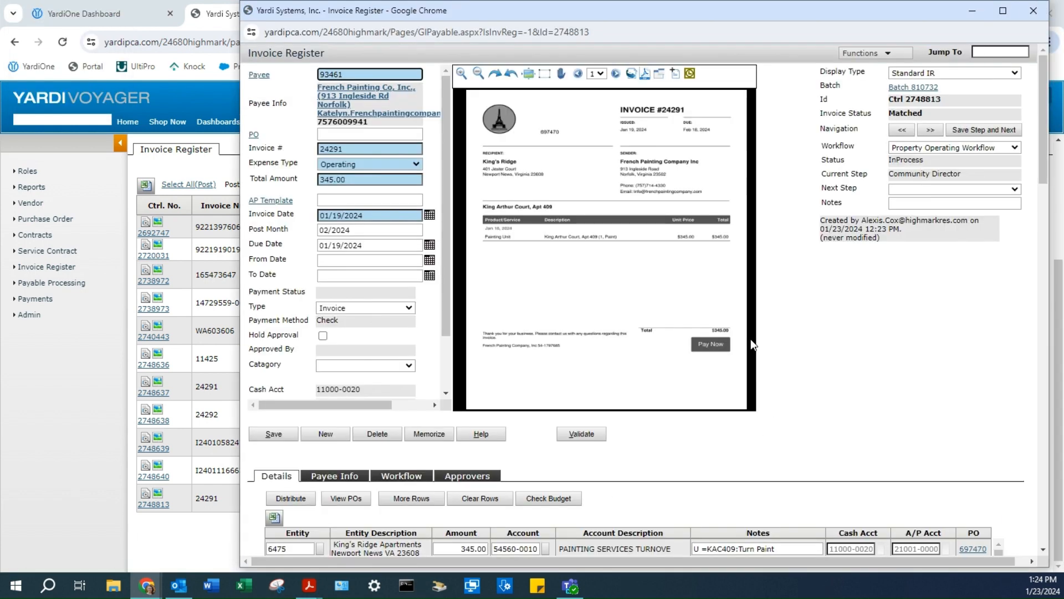
mouse_move(483, 255)
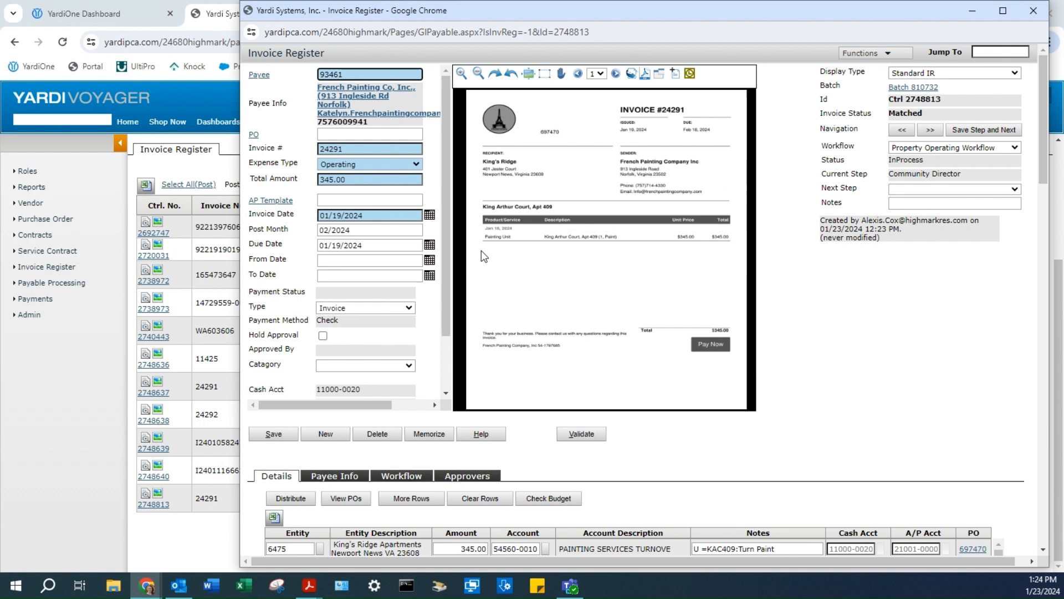
scroll("down", 3)
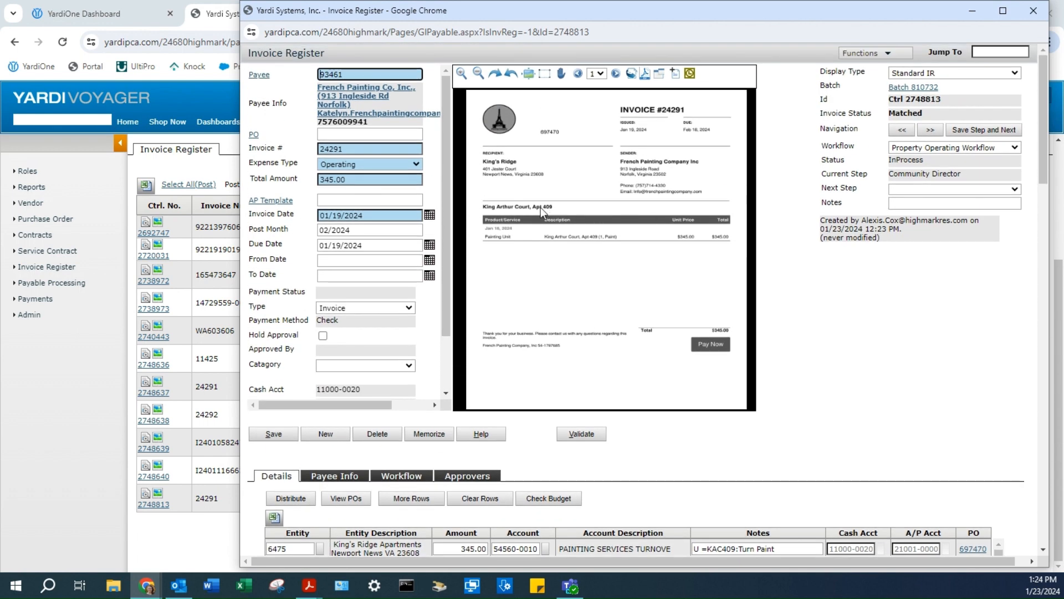
mouse_move(718, 244)
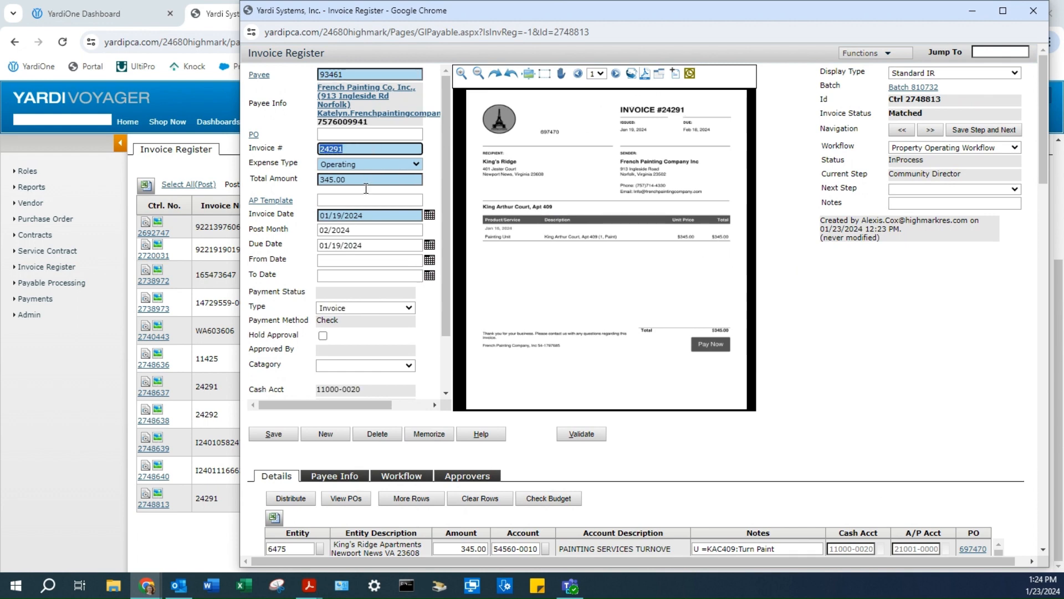
- Set due date 02/18/2024 and next step Send to Regional Manager, then save
left_click(351, 244)
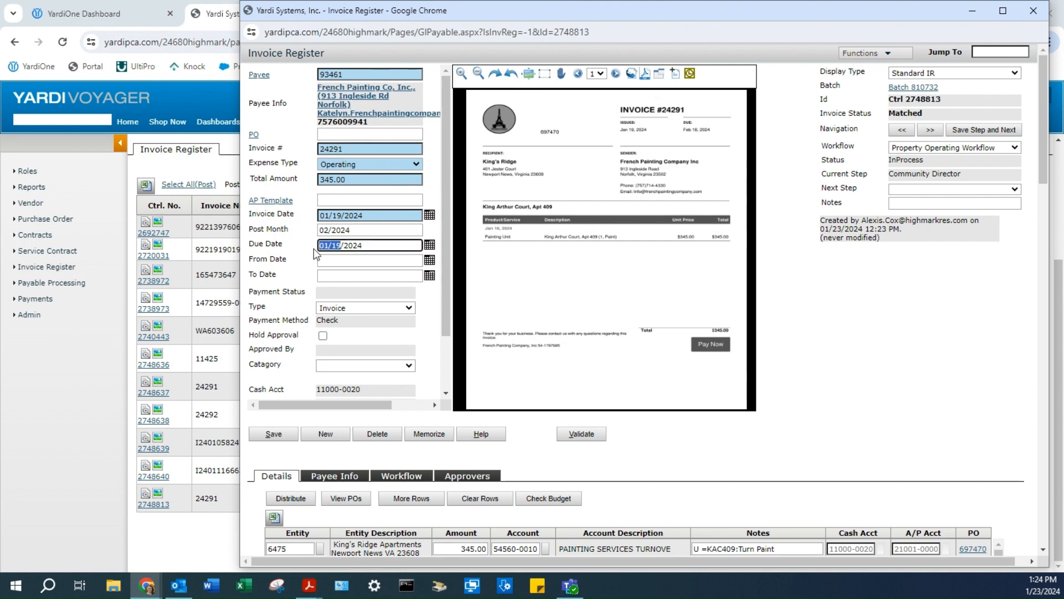
type("2/18/2024")
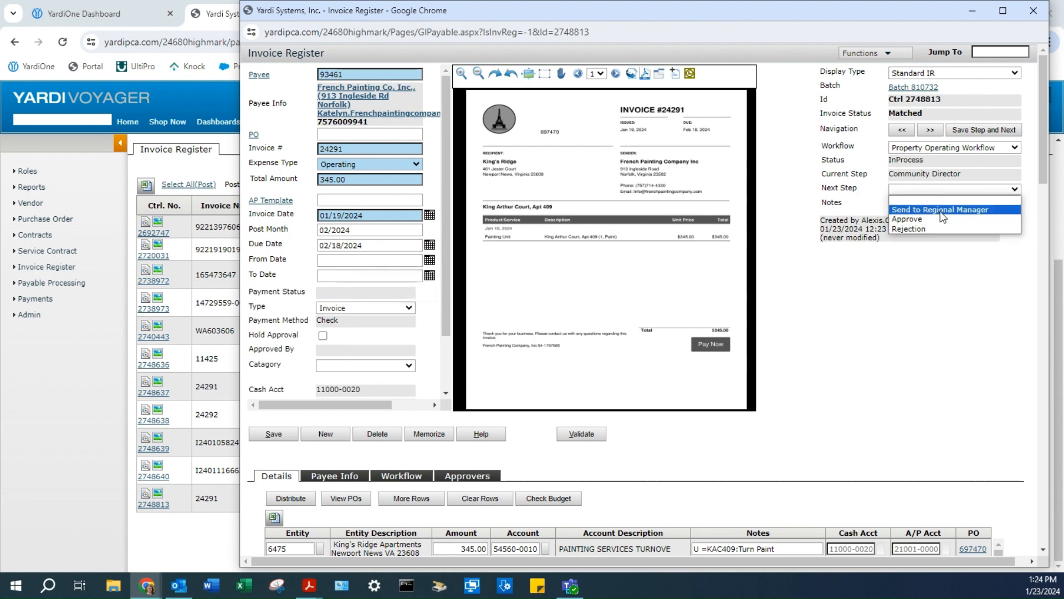
left_click(940, 209)
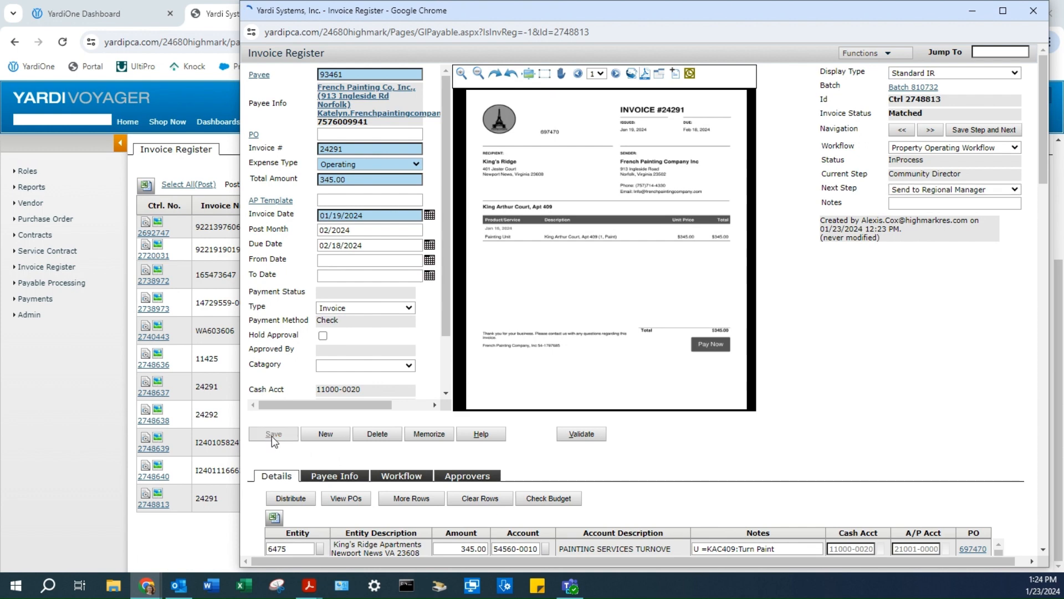
left_click(273, 433)
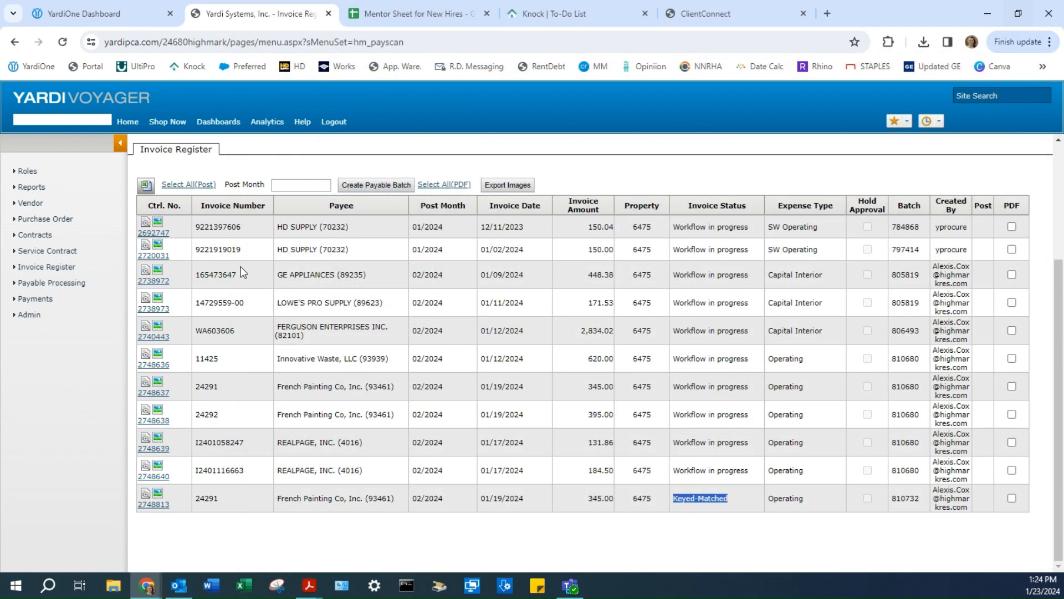
- Open the record for control 2748637, the other invoice 24291 in batch 810680
left_click(153, 393)
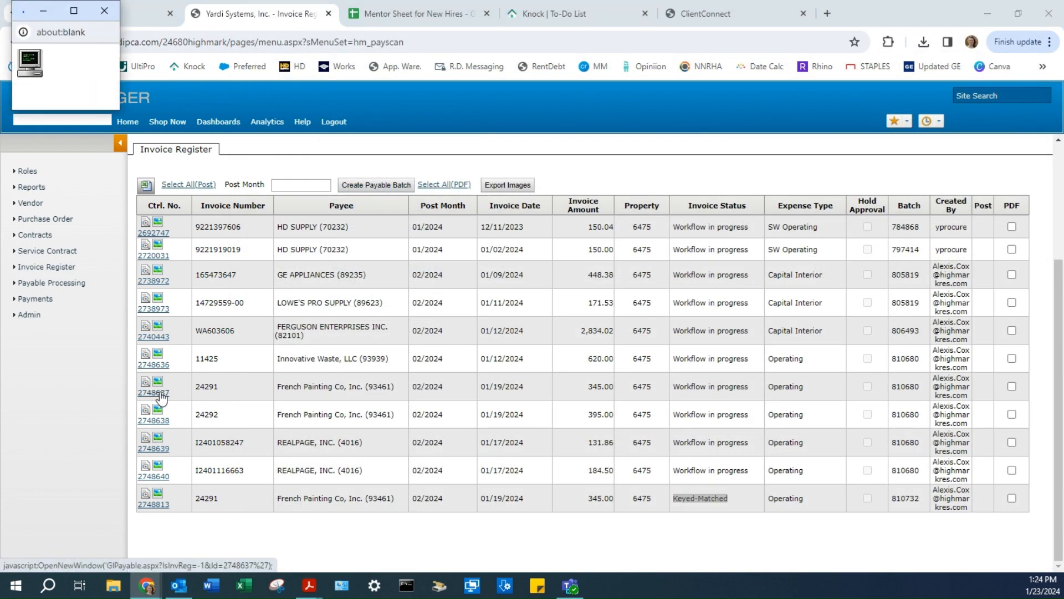
left_click(153, 392)
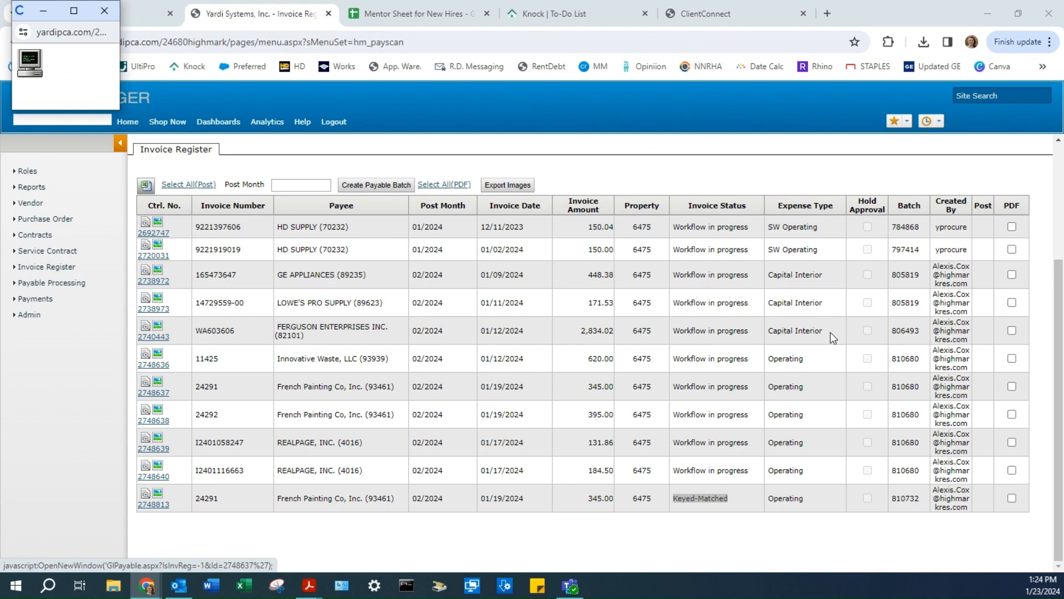